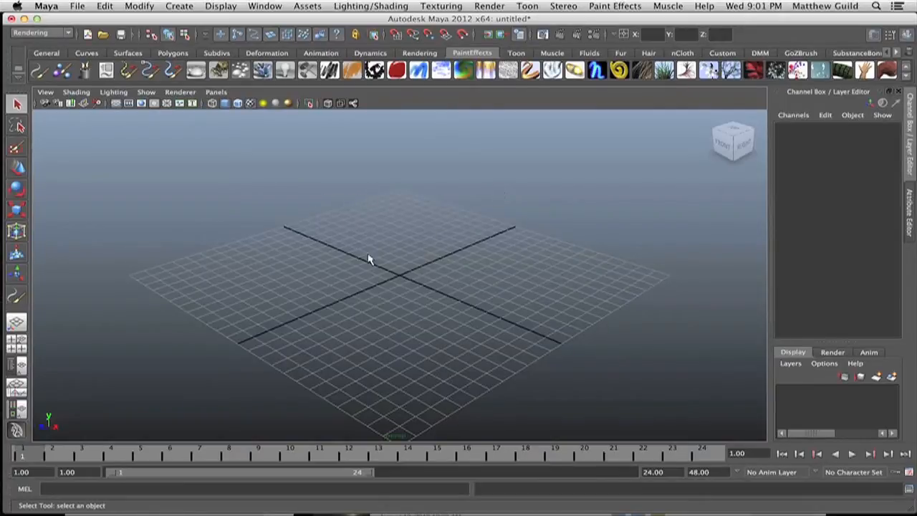
mouse_move(403, 214)
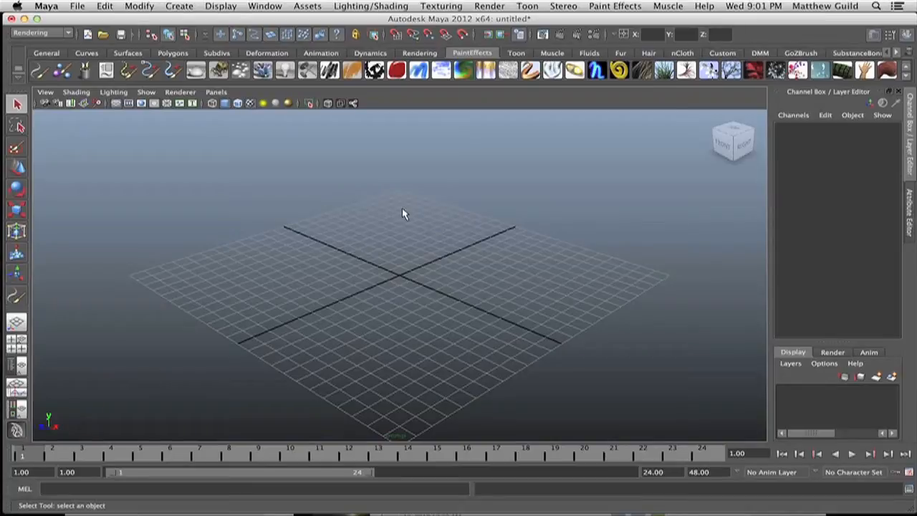
mouse_move(548, 99)
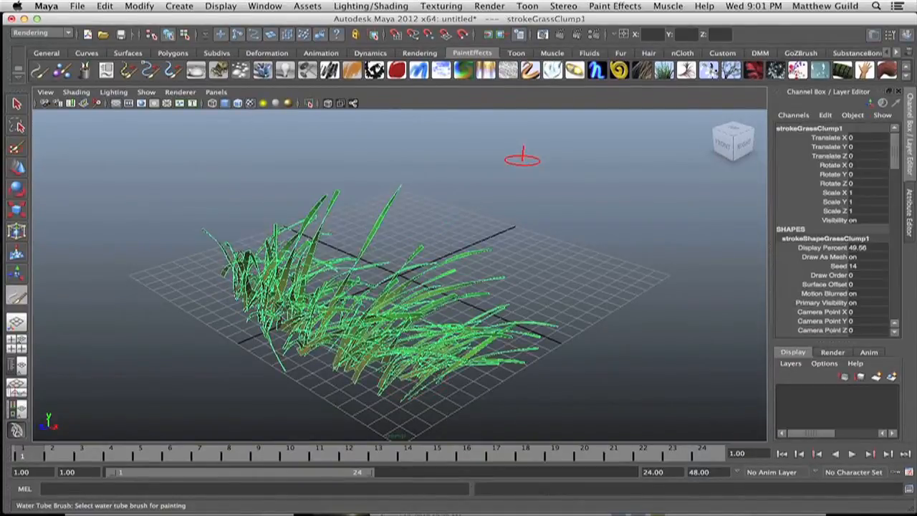
- Set Preset Blending to Shading 100 and Shape 0 for the neon-blue grass stroke
left_click(614, 6)
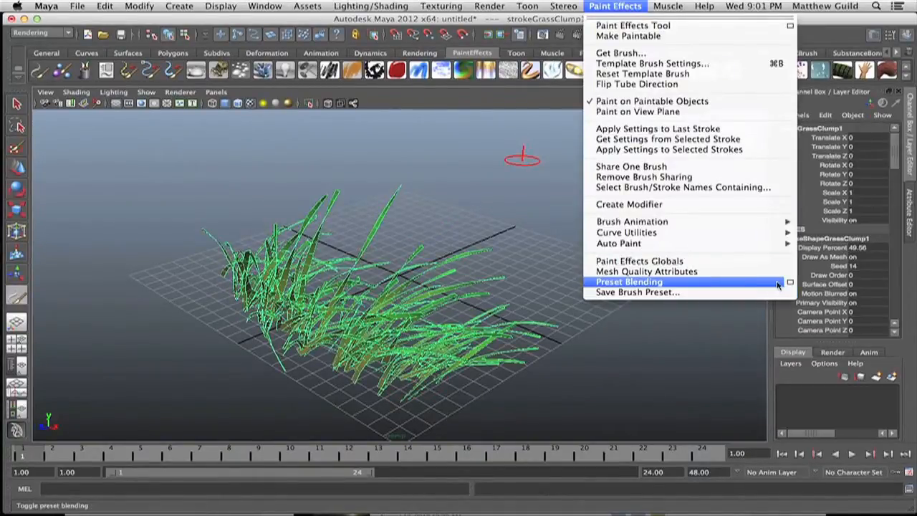
left_click(628, 281)
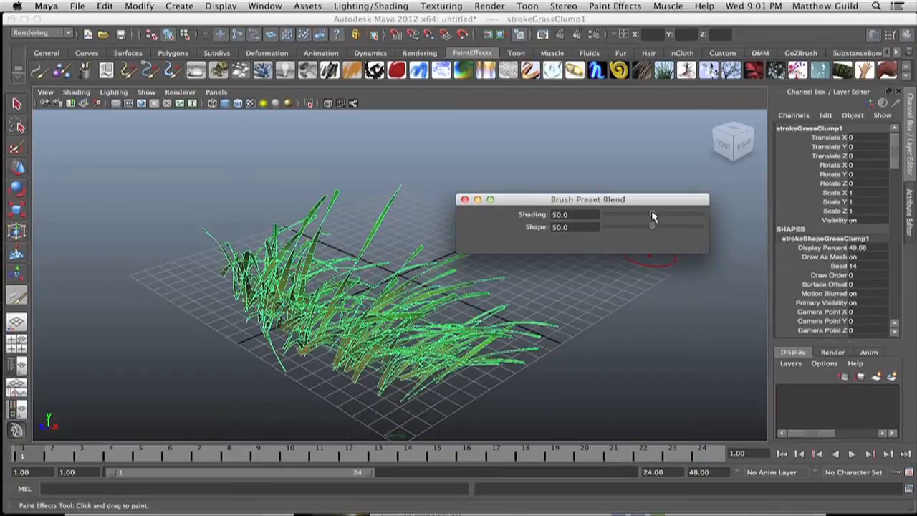
left_click_drag(652, 214, 698, 214)
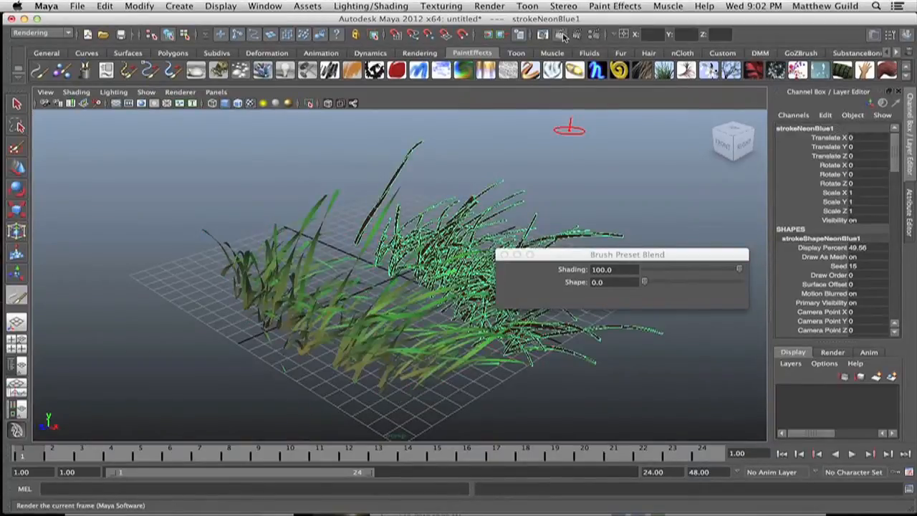
left_click(562, 35)
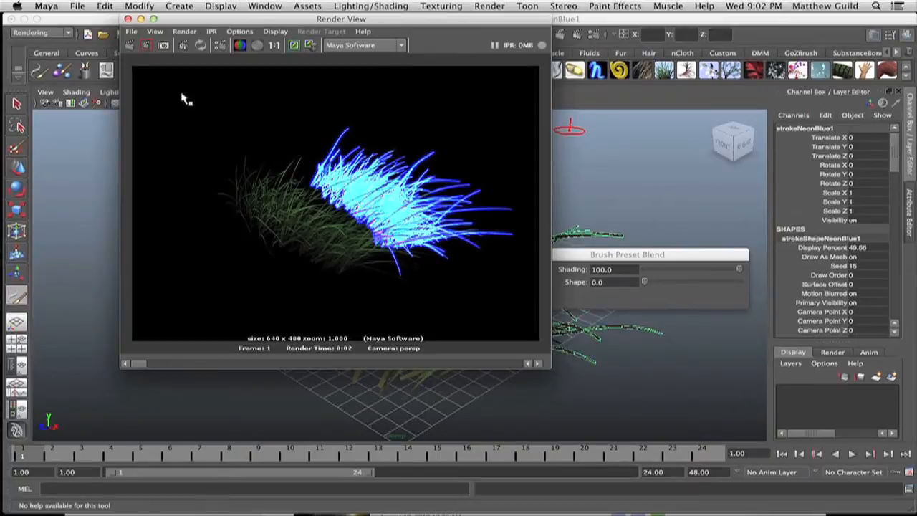
left_click(128, 19)
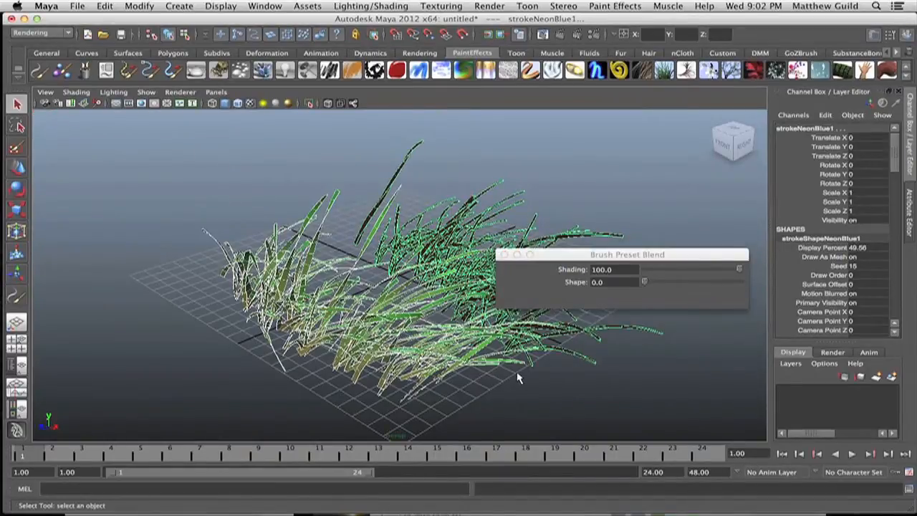
- Set Preset Blending to Shading 0 and Shape 100 and blend in the light bulb brush
left_click(615, 5)
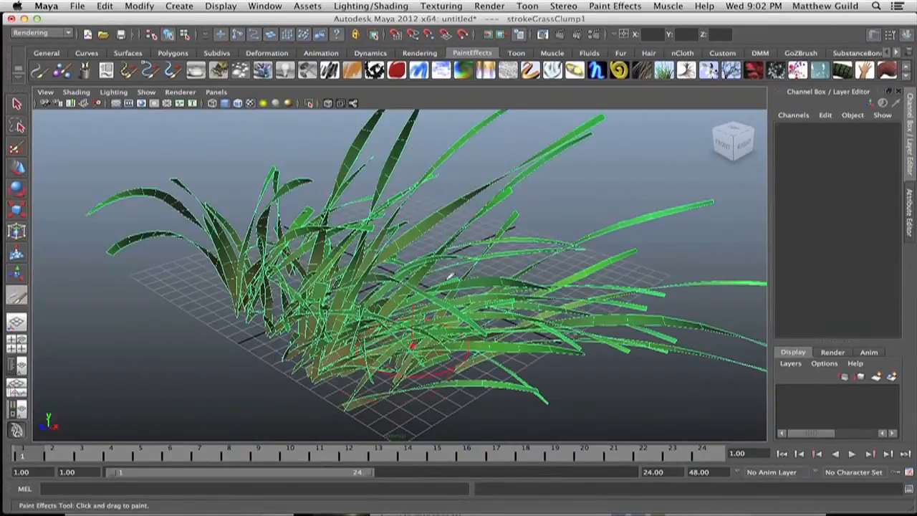
left_click(615, 5)
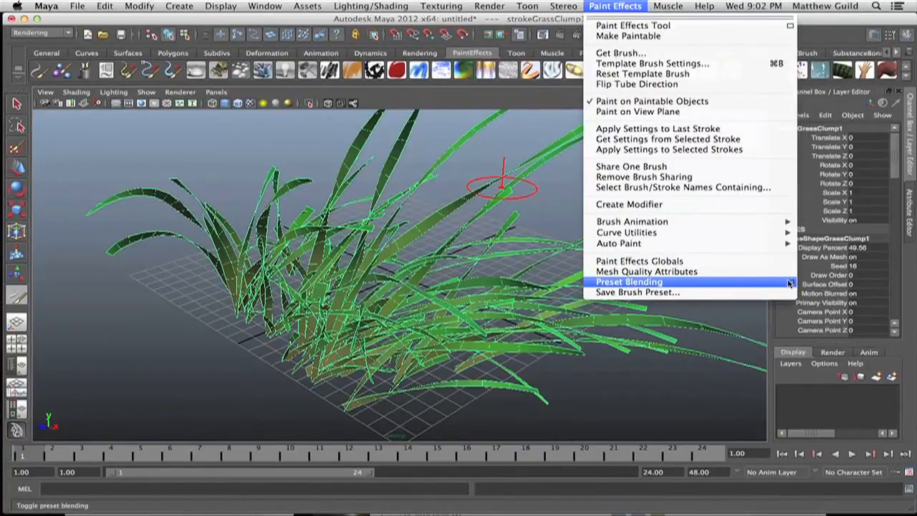
left_click(630, 282)
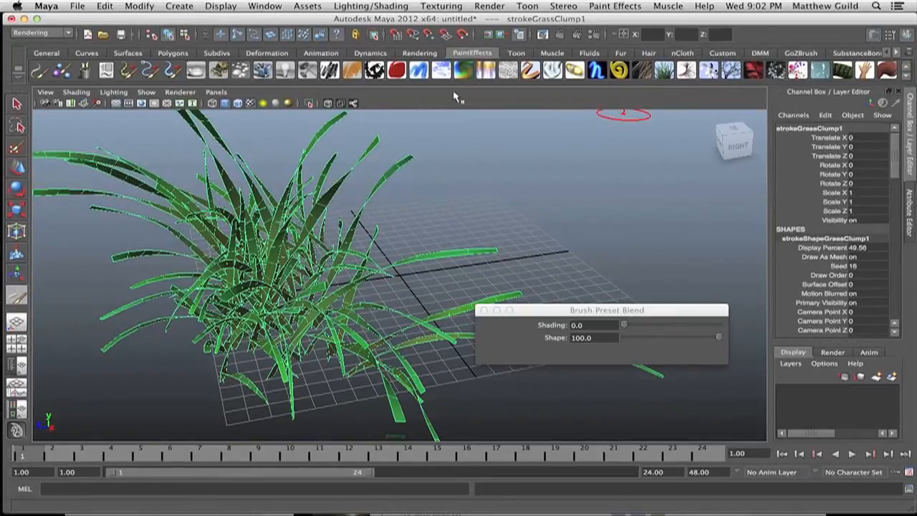
left_click(495, 258)
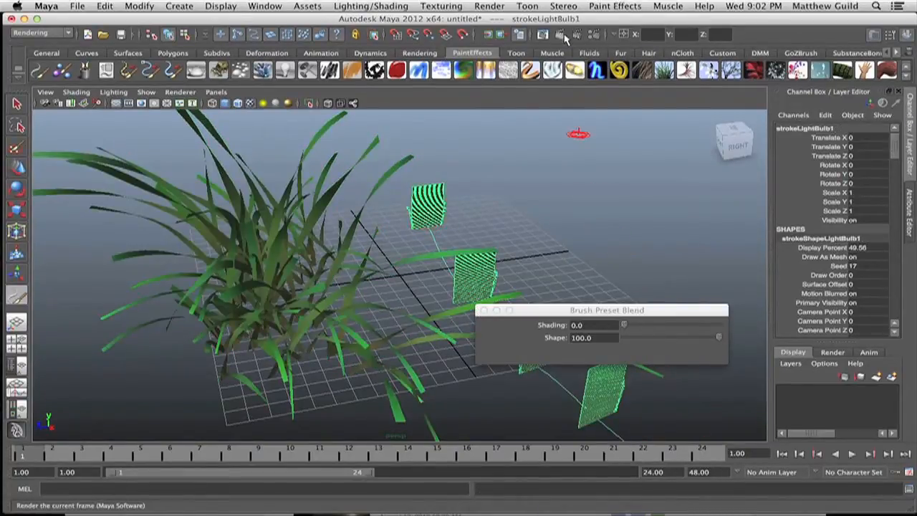
- Render the current frame to preview the grass clump and light-bulb stroke
left_click(542, 34)
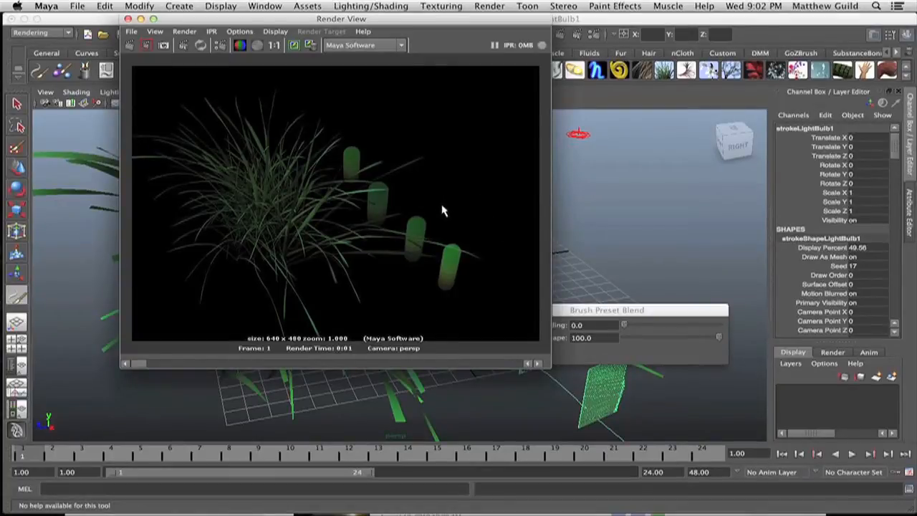
mouse_move(379, 228)
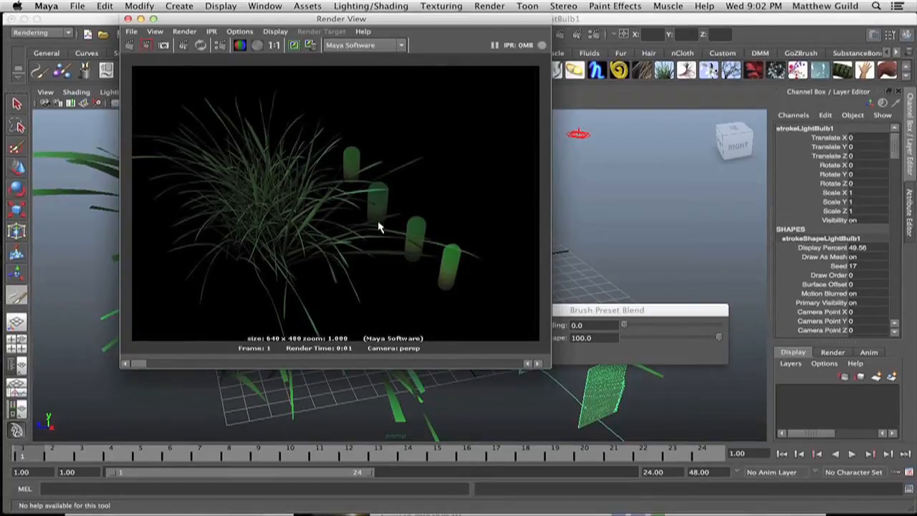
mouse_move(451, 258)
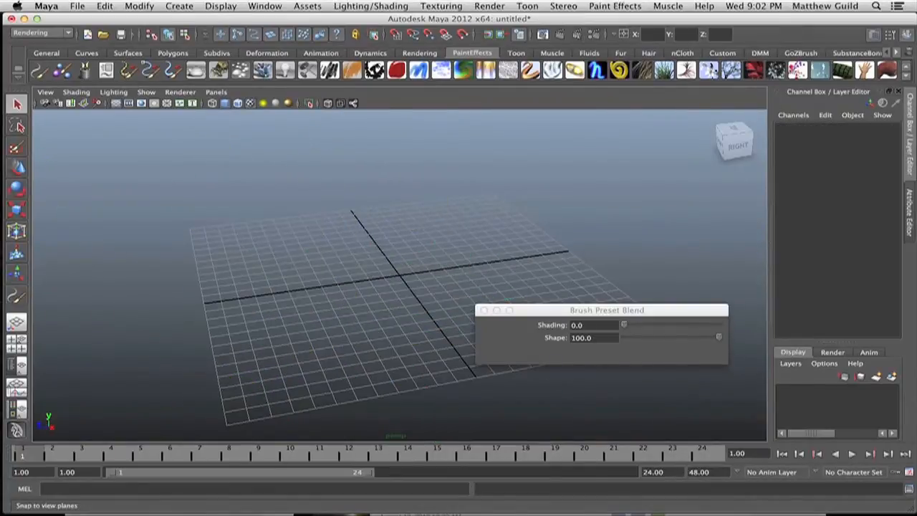
- Clear the strokes and bring up the Paint Effects brush preset library
left_click(614, 6)
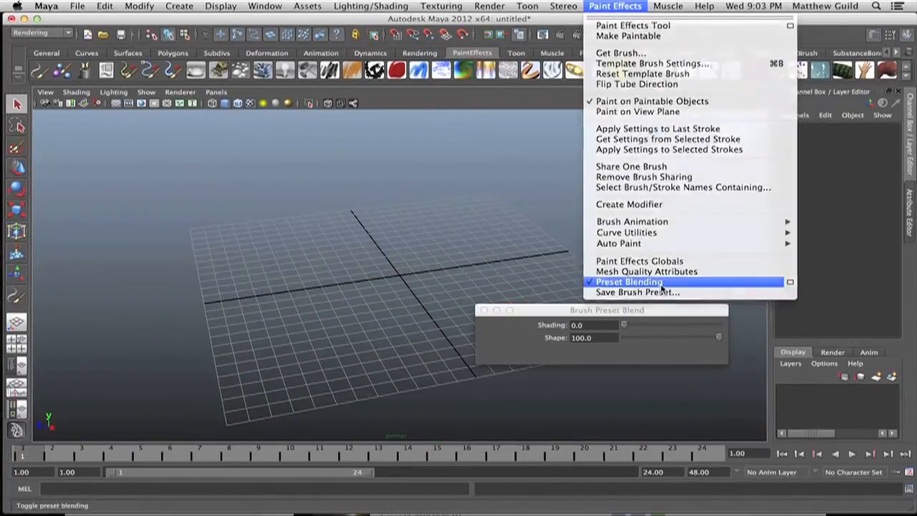
mouse_move(637, 292)
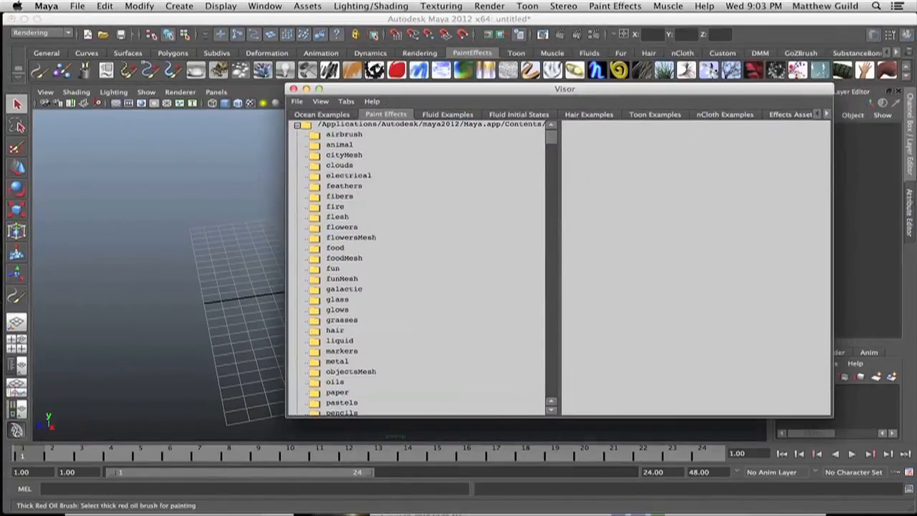
- Choose dahliaRed.mel from the flowers folder and paint a red dahlia stroke
left_click(615, 6)
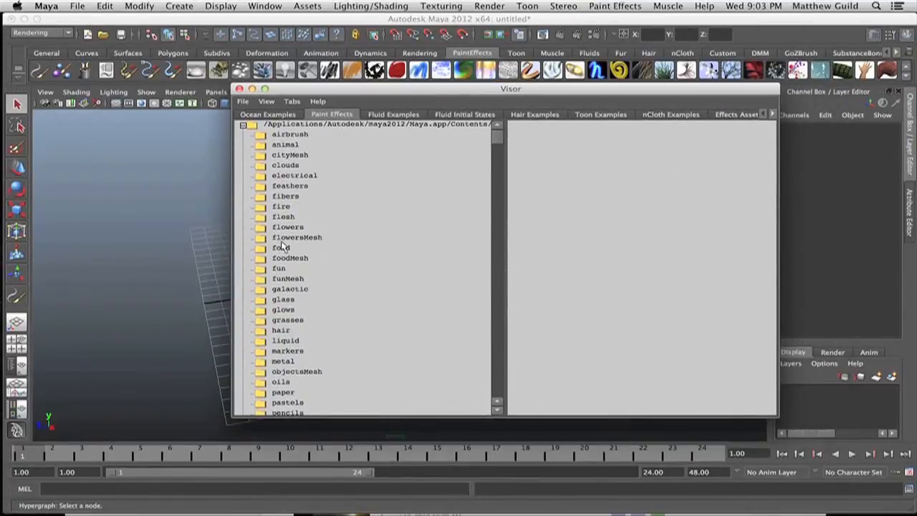
left_click(288, 228)
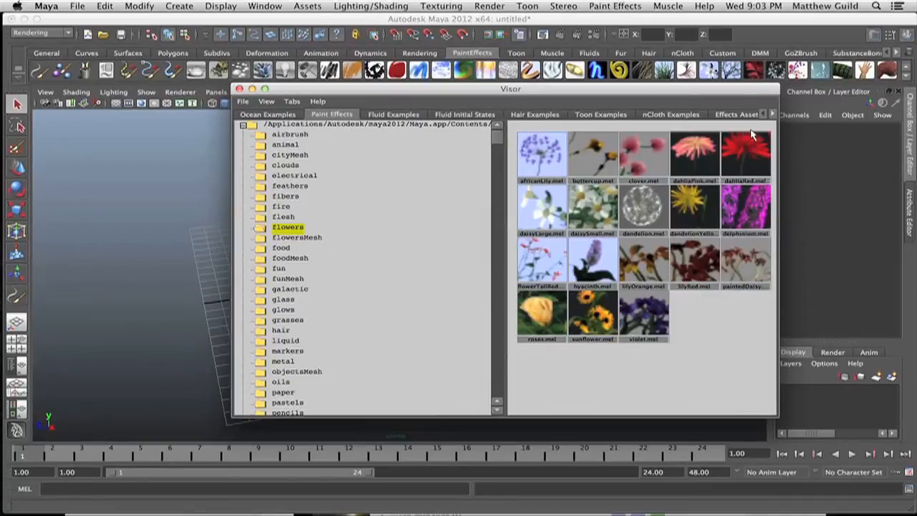
left_click(745, 152)
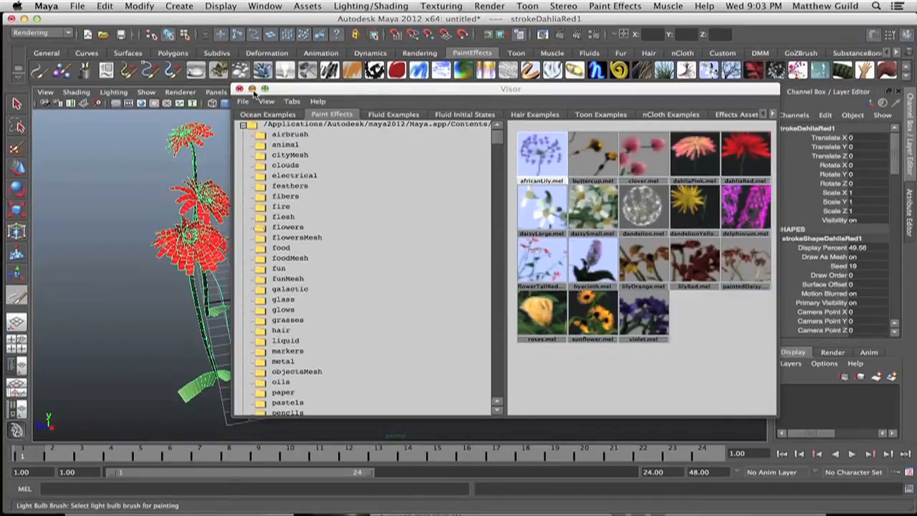
left_click(615, 6)
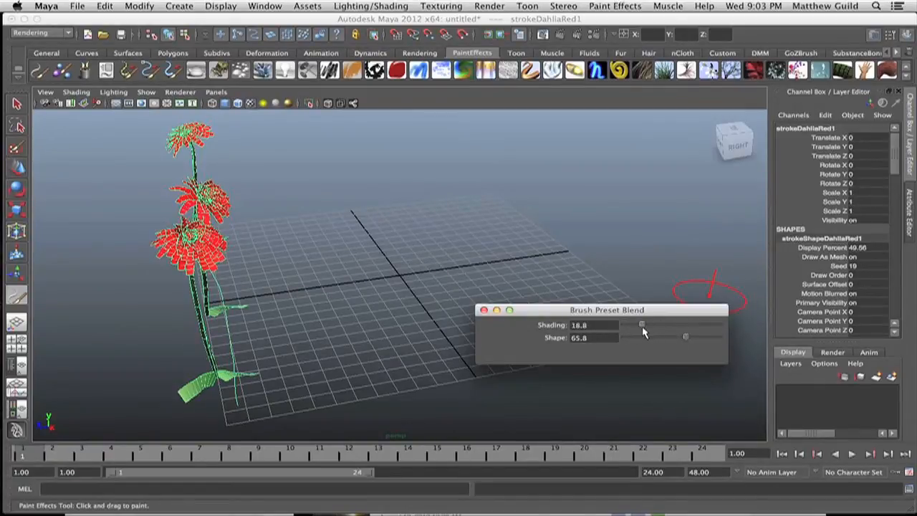
- Blend toward grassClump at Shading 30.9, Shape 65.8 and paint the red-tinted clump
left_click_drag(641, 325, 652, 324)
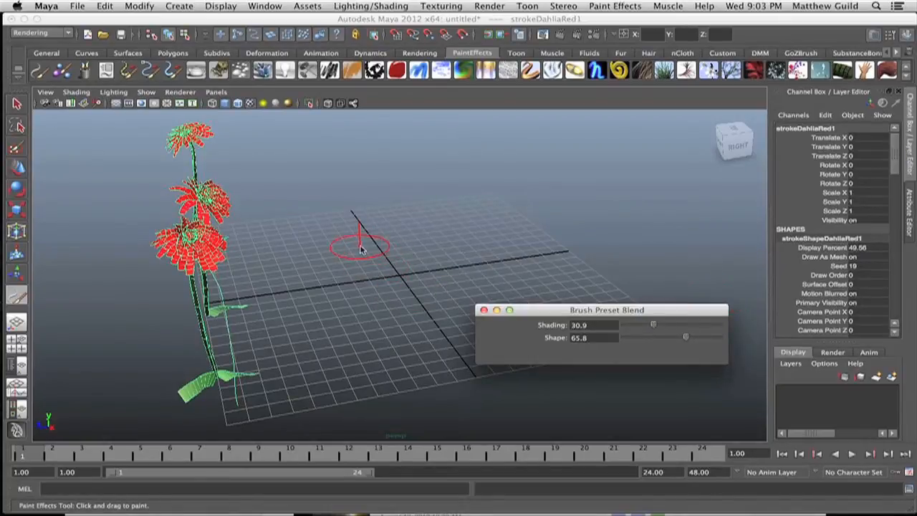
mouse_move(427, 143)
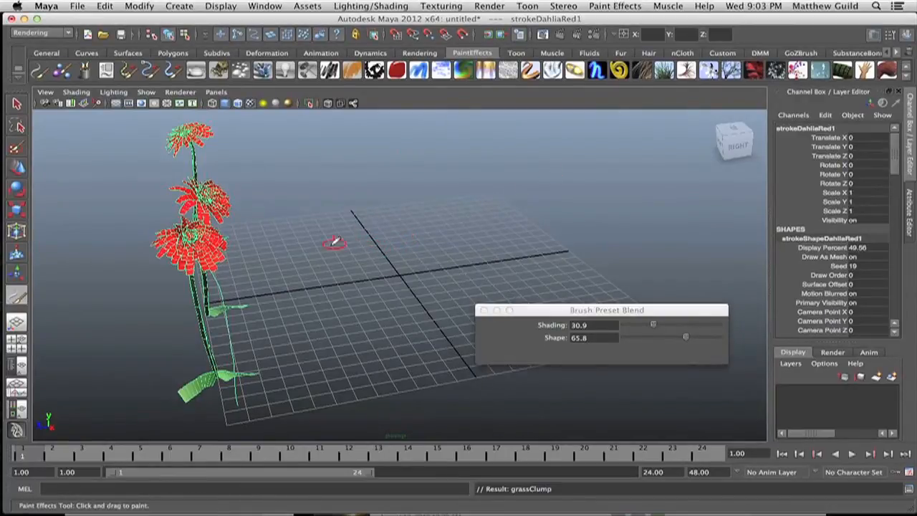
left_click(333, 244)
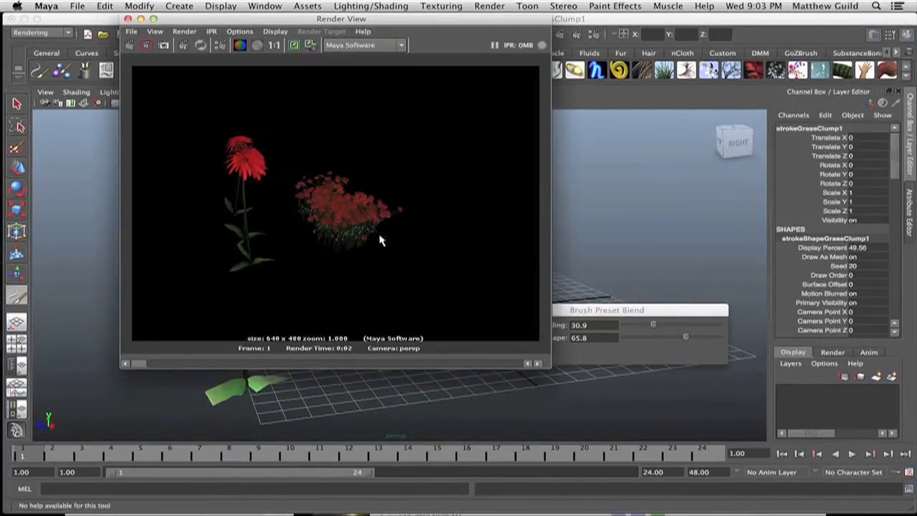
mouse_move(185, 83)
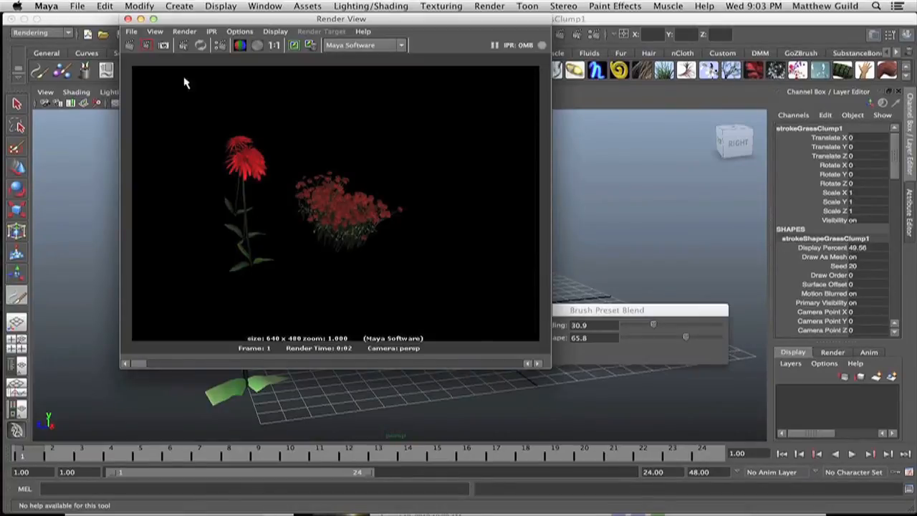
mouse_move(347, 226)
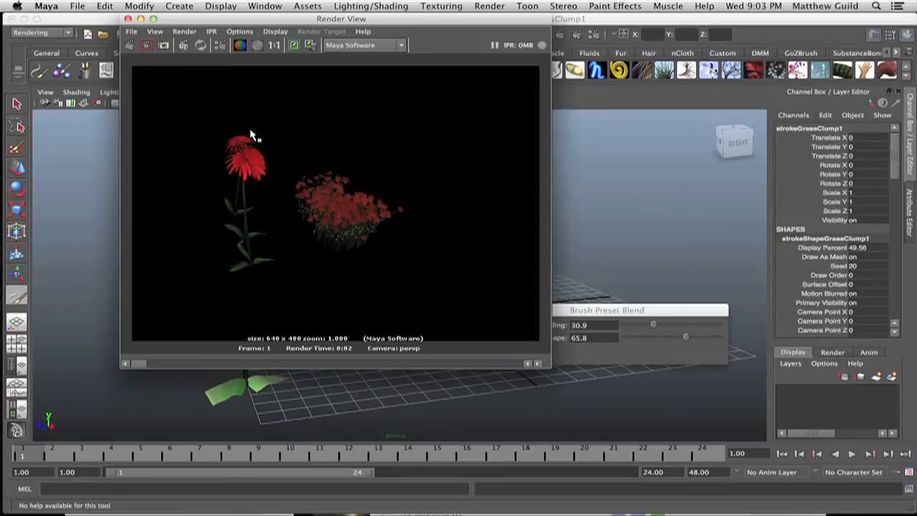
mouse_move(268, 104)
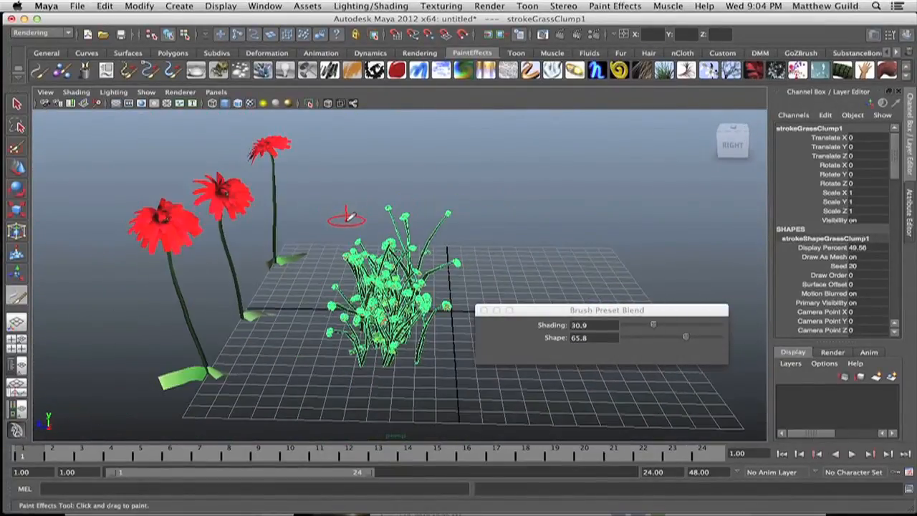
mouse_move(377, 175)
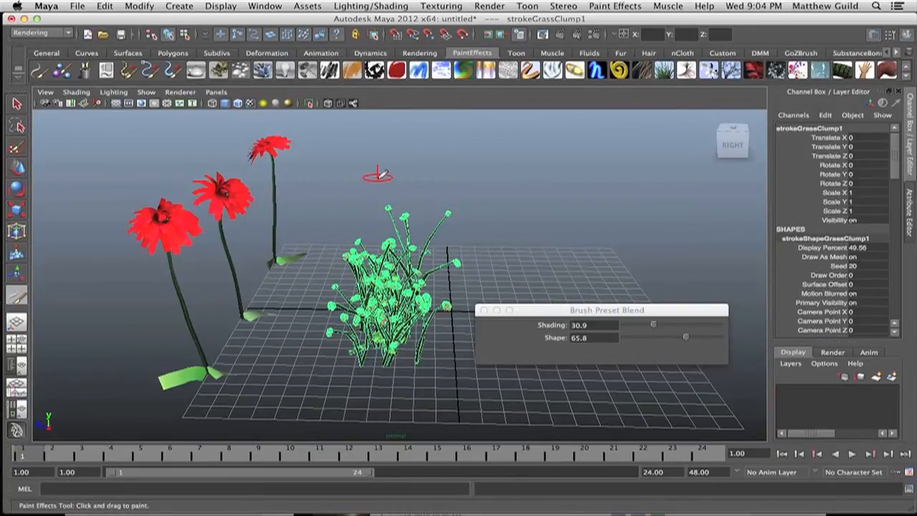
mouse_move(430, 197)
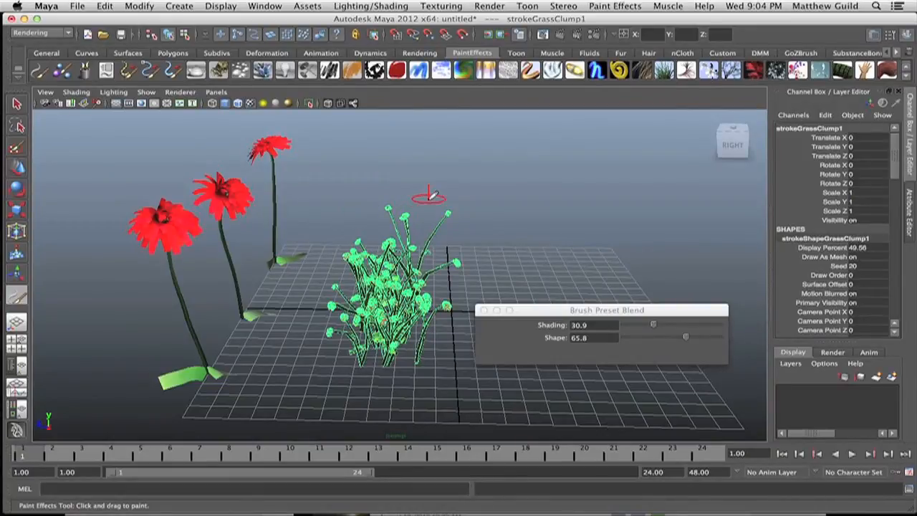
mouse_move(443, 182)
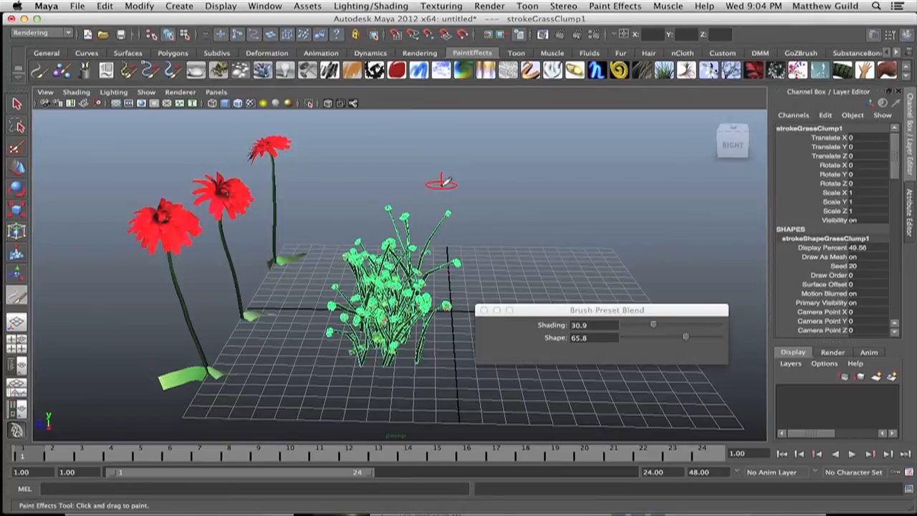